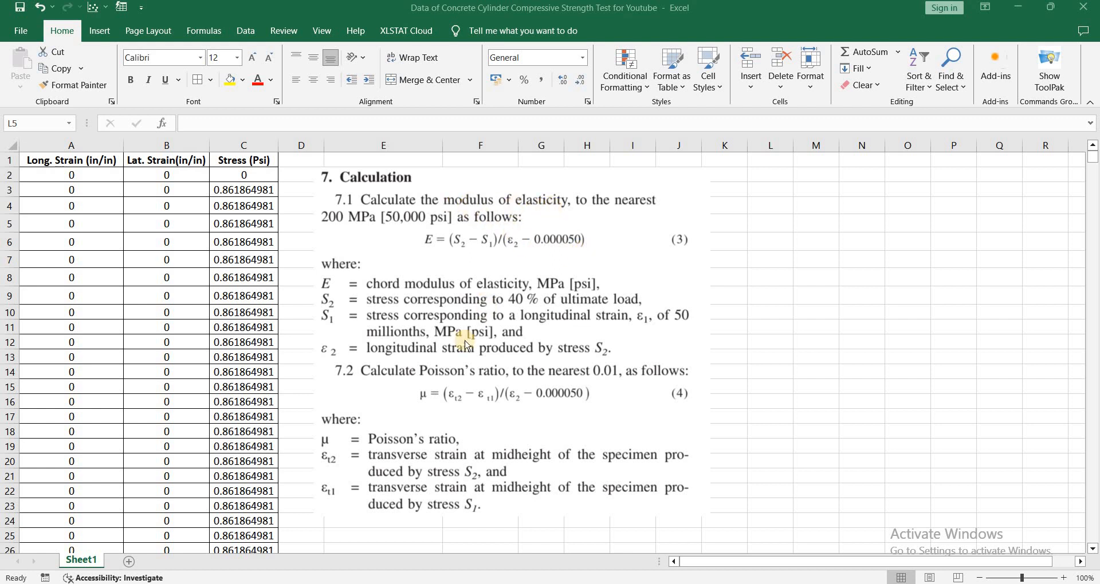
mouse_move(439, 410)
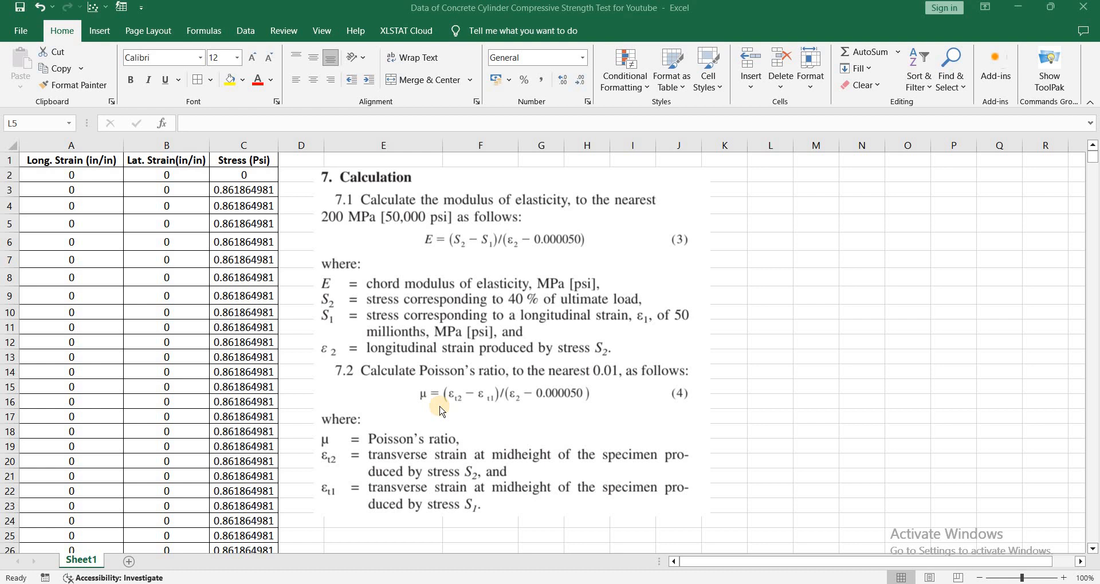
Step: Select the pasted ASTM C469 formula picture on the worksheet
click(440, 409)
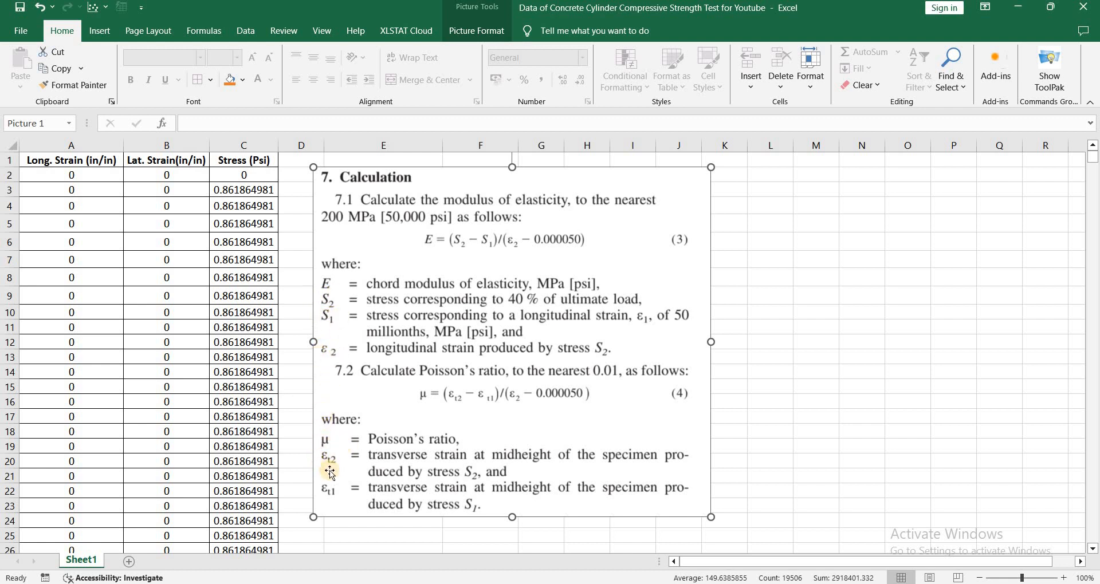
mouse_move(343, 507)
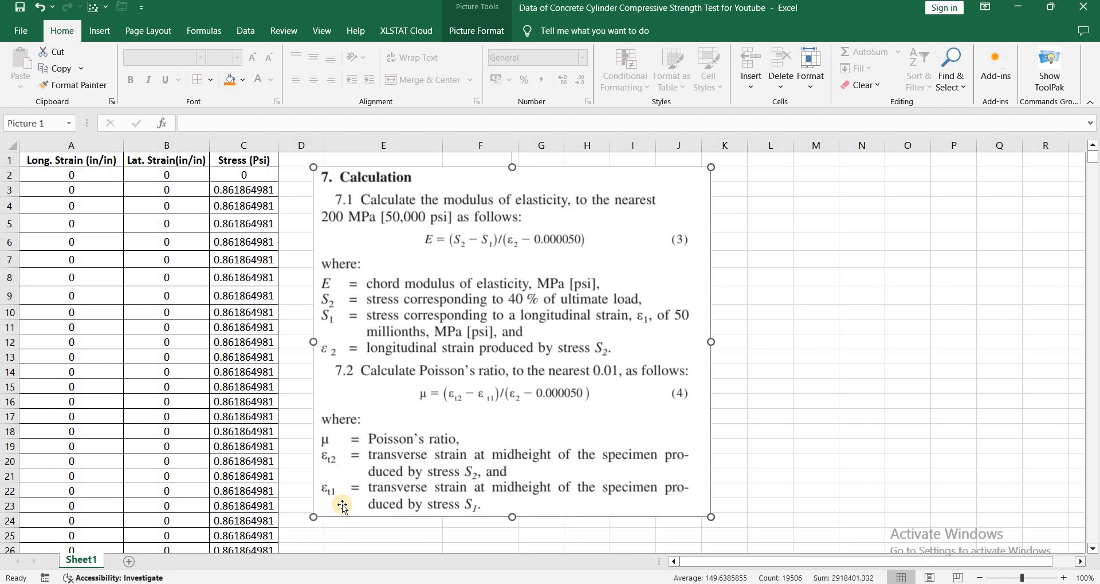
mouse_move(412, 312)
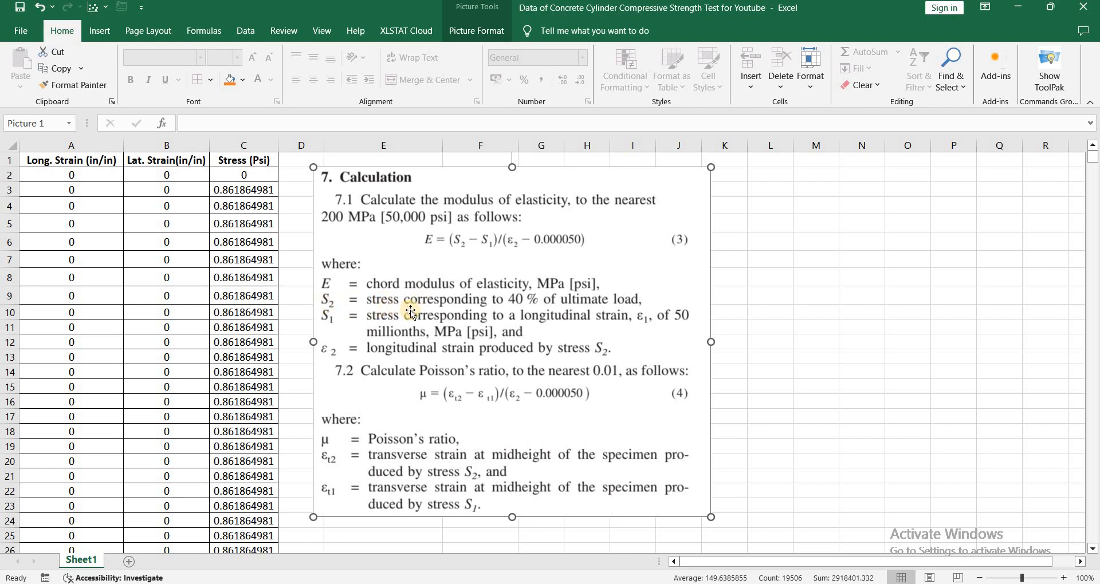
mouse_move(582, 335)
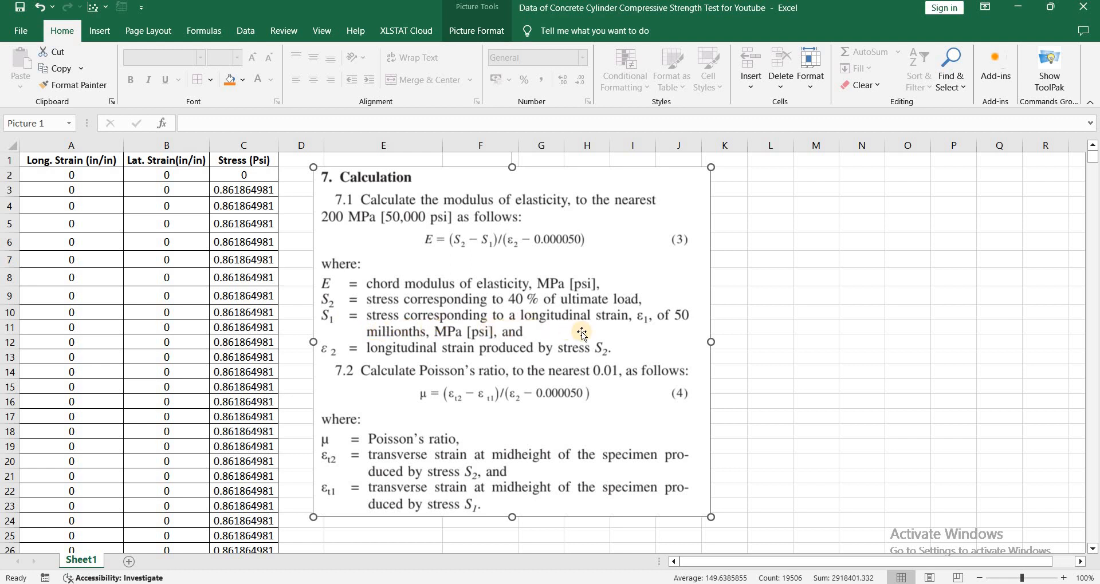
mouse_move(554, 408)
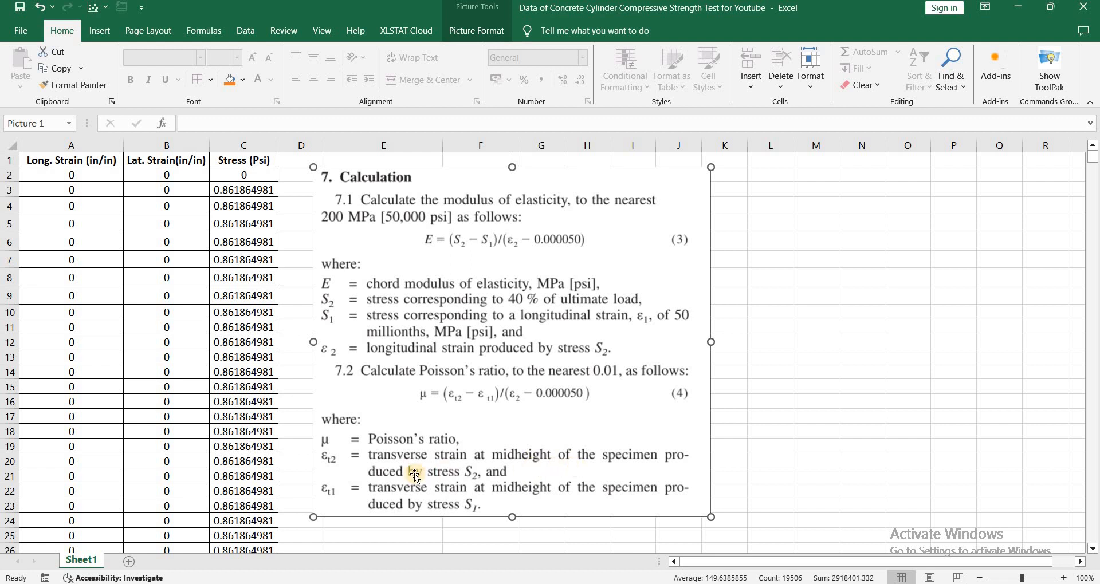
mouse_move(339, 501)
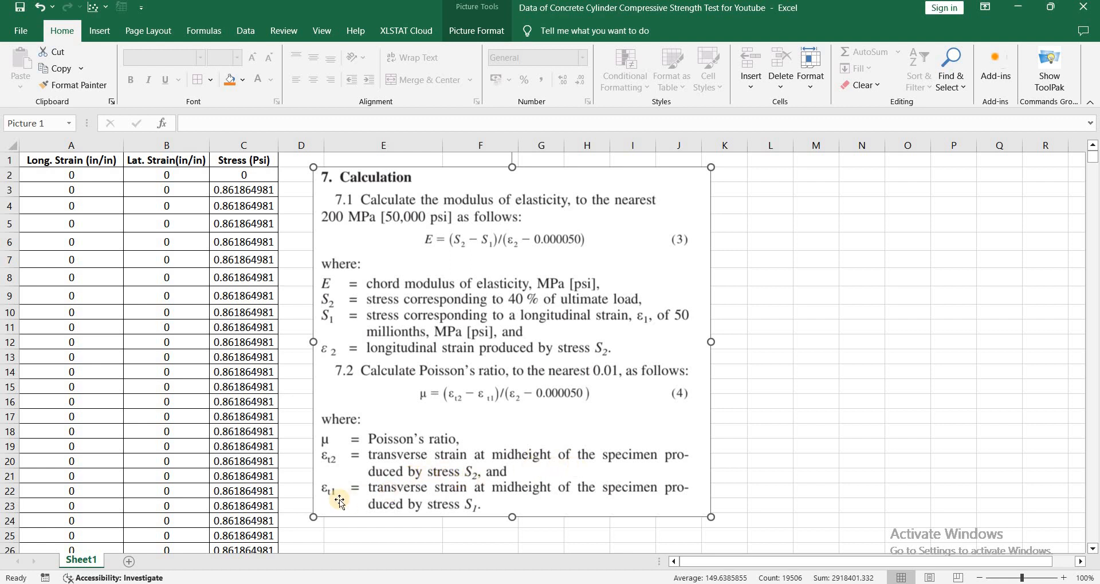